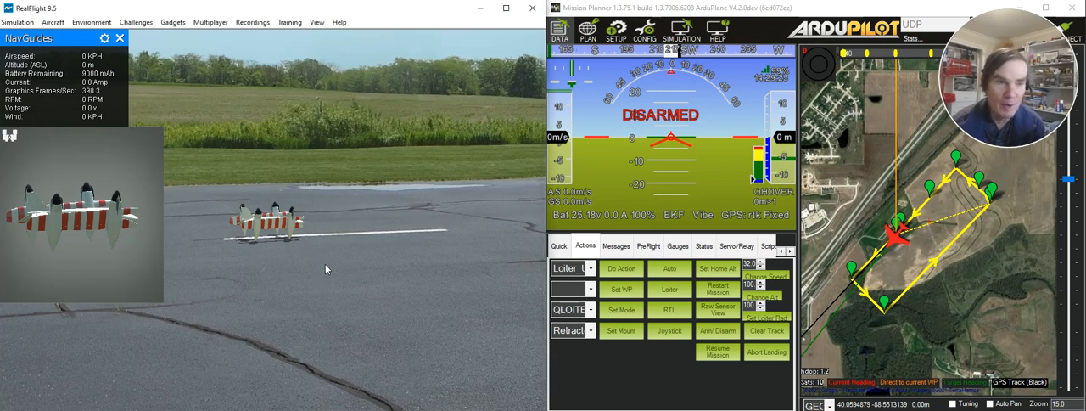
{"action": "mouse_move", "coordinate": [292, 236]}
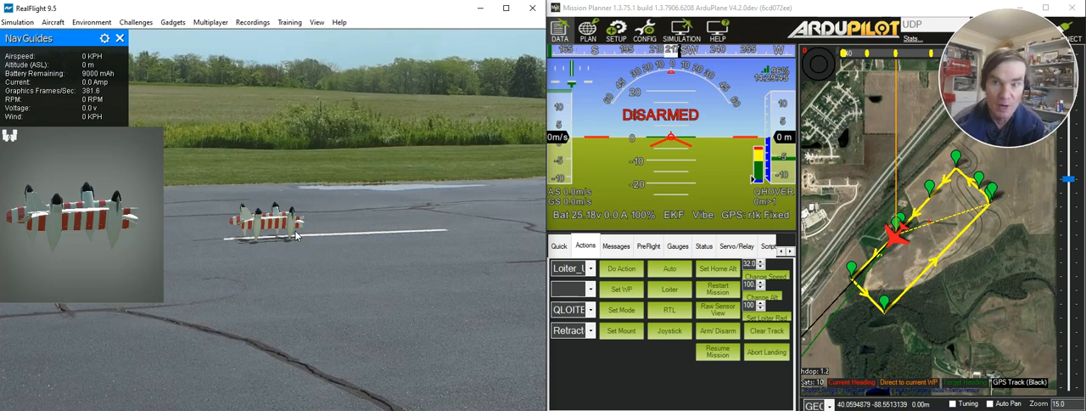
{"action": "mouse_move", "coordinate": [324, 244]}
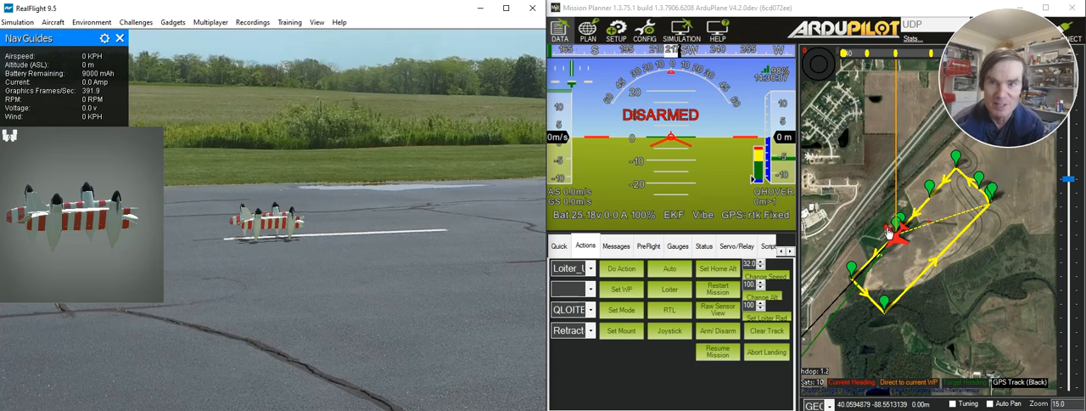
{"action": "mouse_move", "coordinate": [710, 207]}
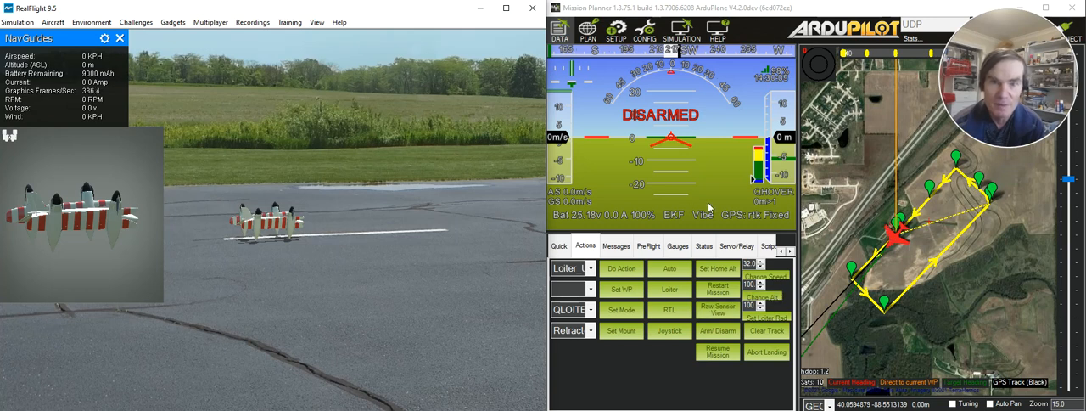
Step: Arm the quadplane from the Actions panel so it lifts off onto the mission
{"action": "left_click", "coordinate": [669, 268]}
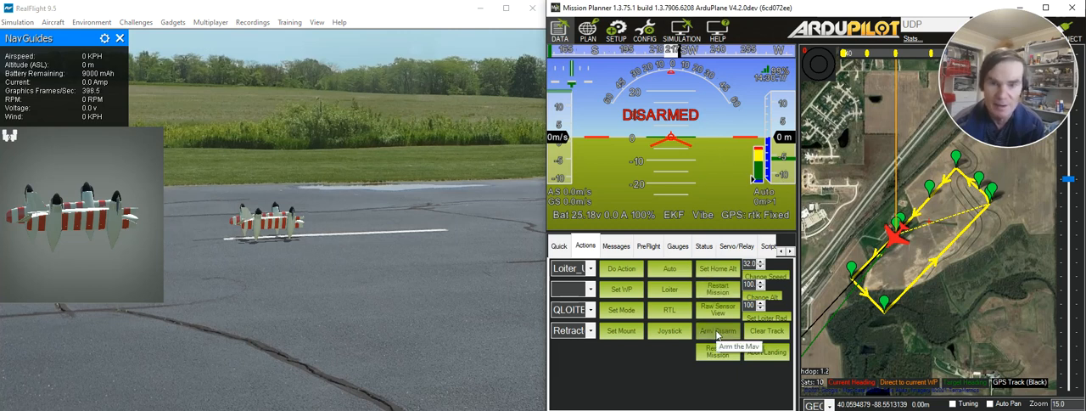
{"action": "left_click", "coordinate": [716, 330]}
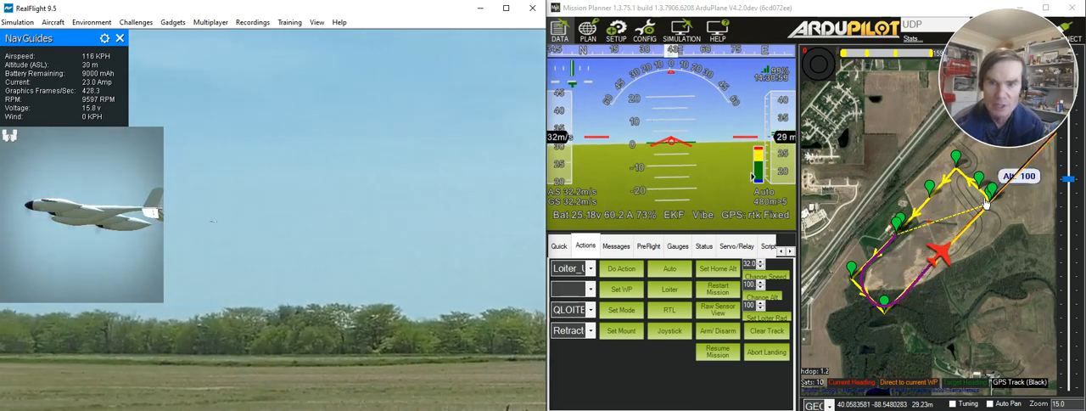
{"action": "mouse_move", "coordinate": [417, 214]}
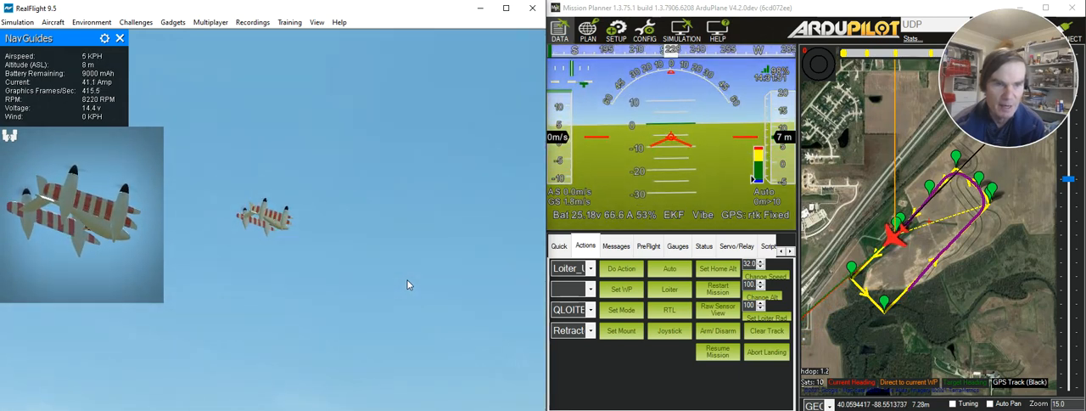
{"action": "mouse_move", "coordinate": [384, 247]}
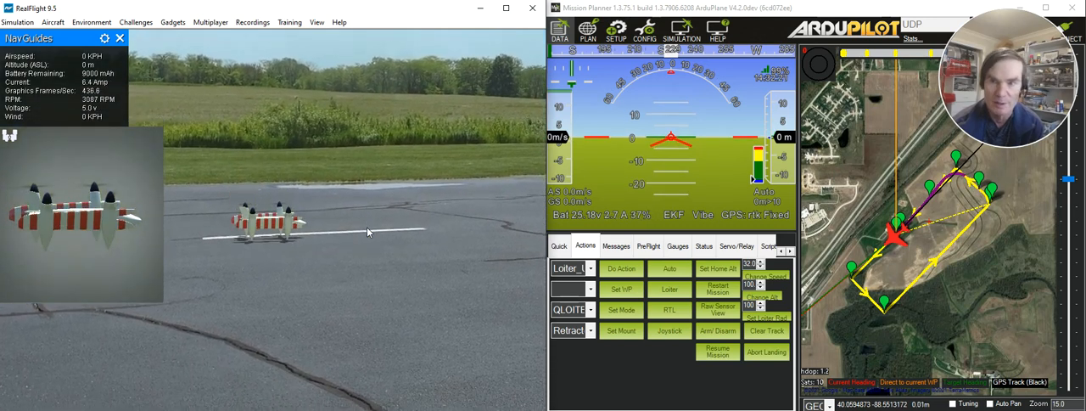
{"action": "mouse_move", "coordinate": [360, 253]}
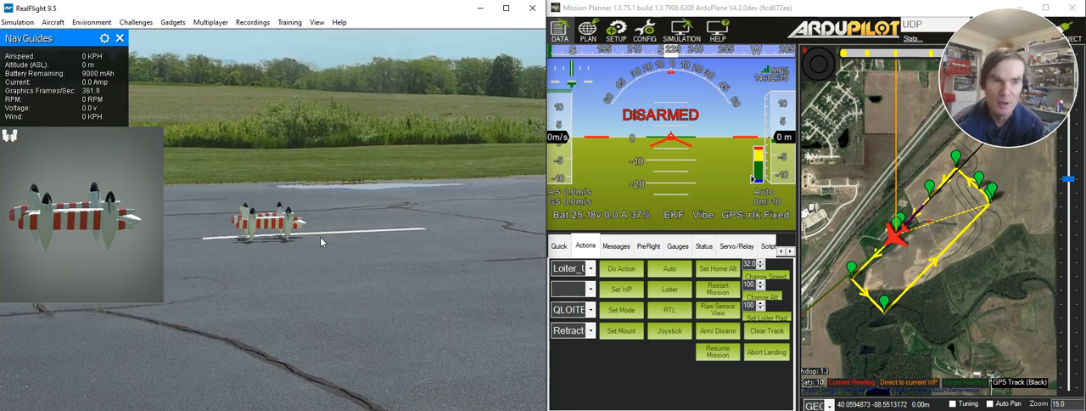
{"action": "mouse_move", "coordinate": [310, 244]}
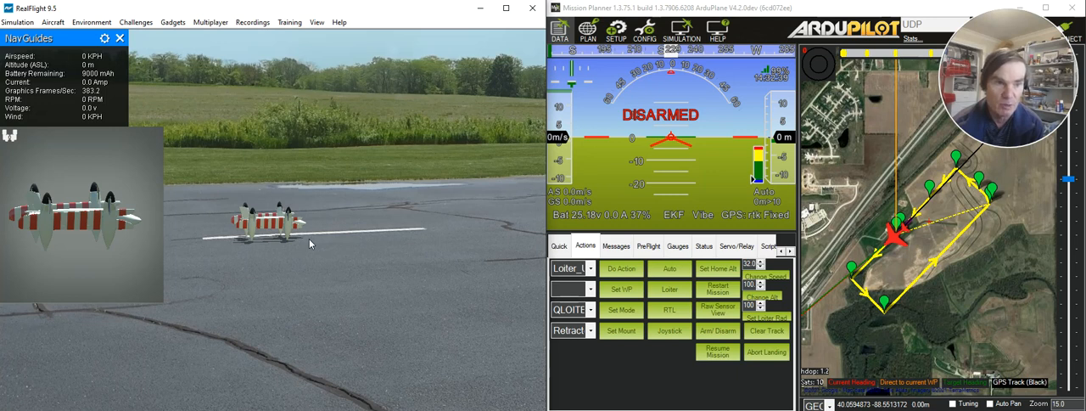
{"action": "mouse_move", "coordinate": [302, 241]}
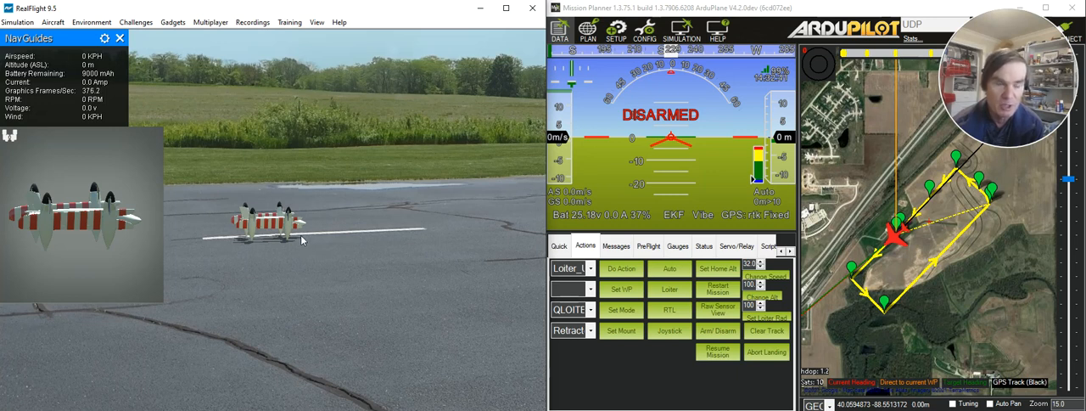
{"action": "mouse_move", "coordinate": [316, 248]}
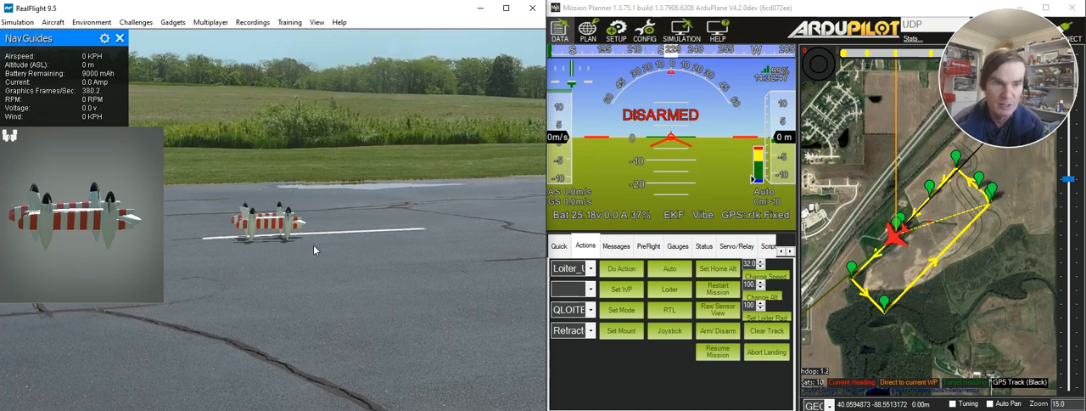
{"action": "mouse_move", "coordinate": [319, 261]}
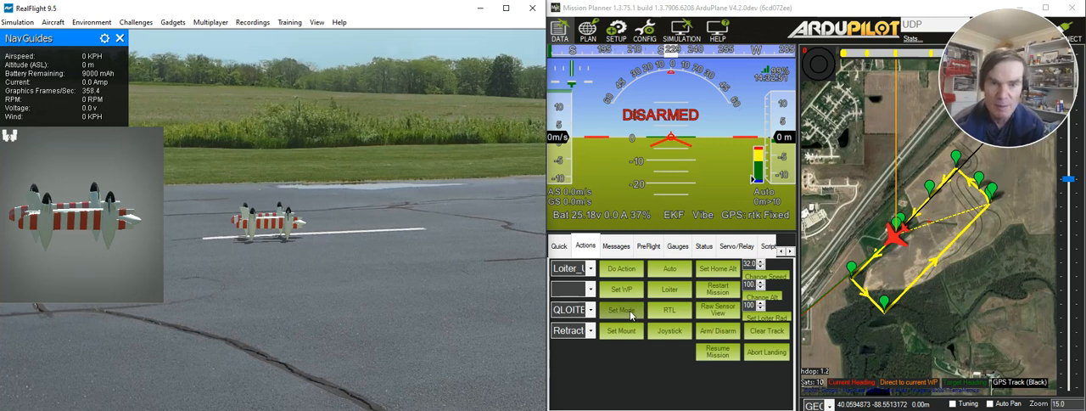
{"action": "left_click", "coordinate": [621, 309]}
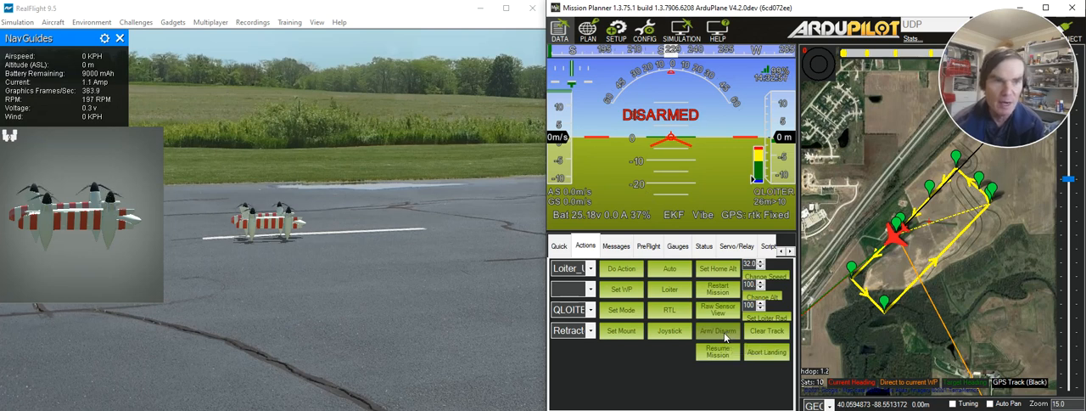
{"action": "left_click", "coordinate": [726, 330]}
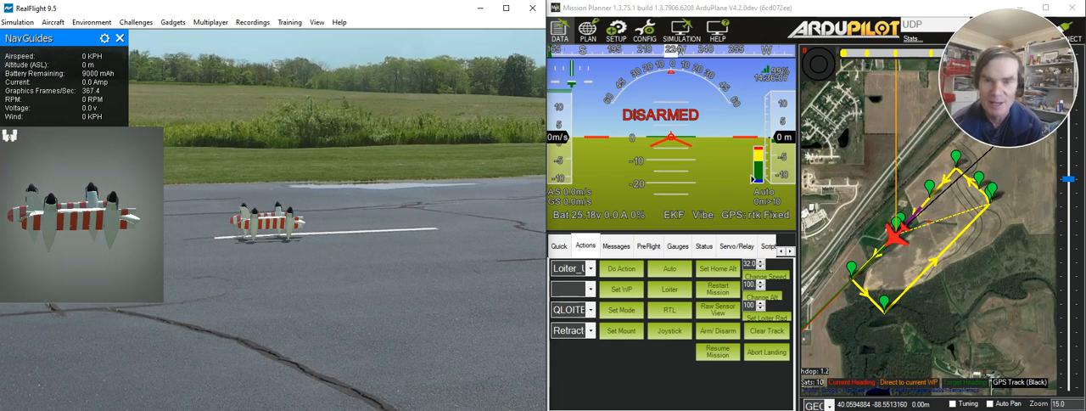
{"action": "mouse_move", "coordinate": [400, 220]}
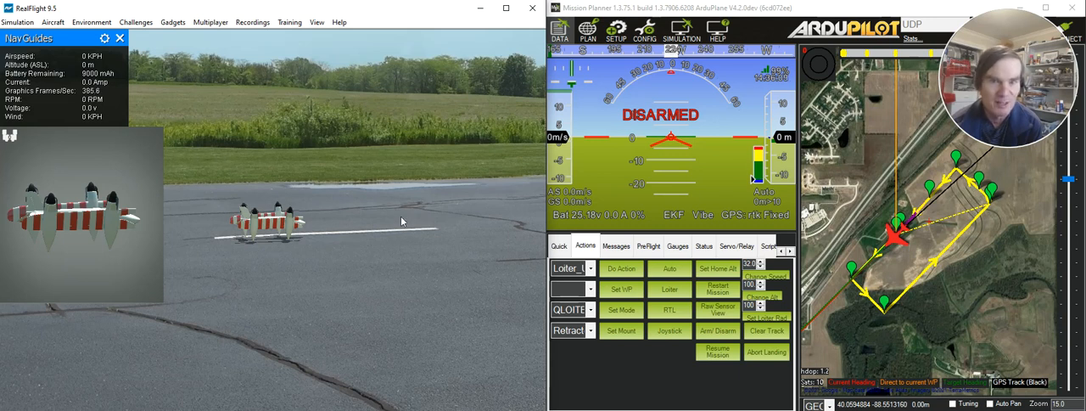